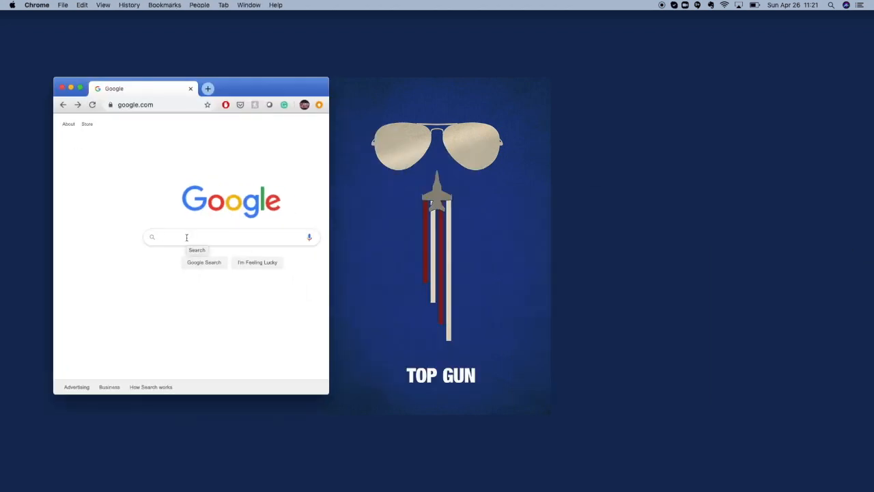
# Search Google Images for 'top gun background' and open the first Top Gun: Maverick result
pyautogui.write('top')
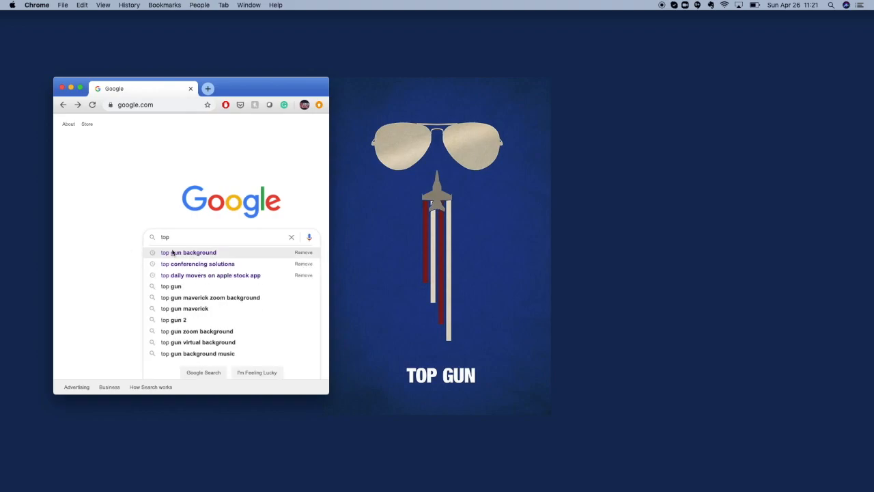
pyautogui.click(188, 251)
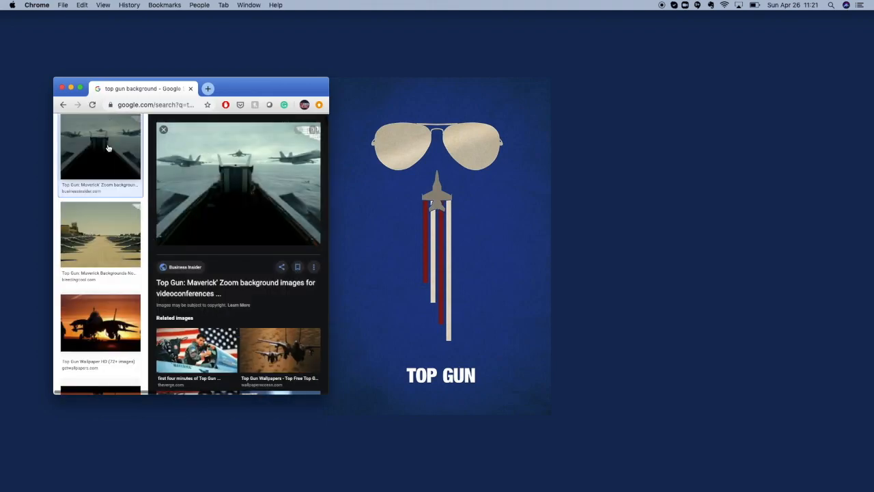
# Start saving the cockpit image via Save Image As, then dismiss the save dialog
pyautogui.rightClick(238, 184)
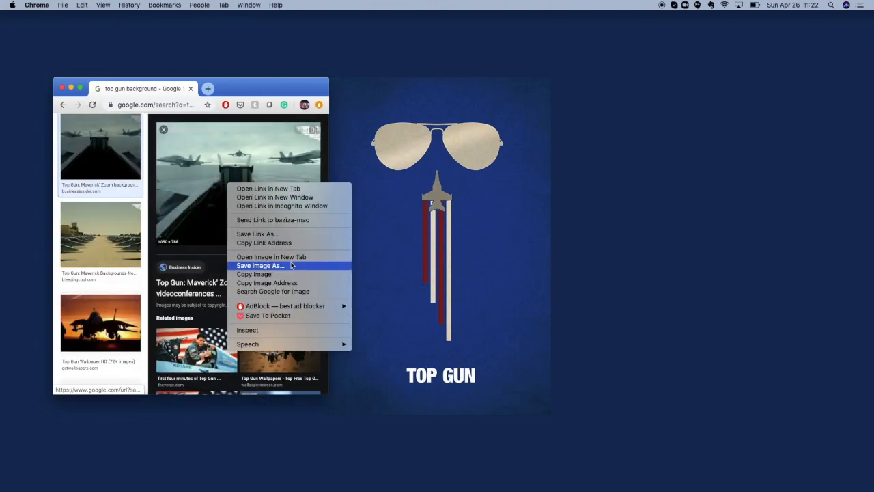
pyautogui.click(259, 265)
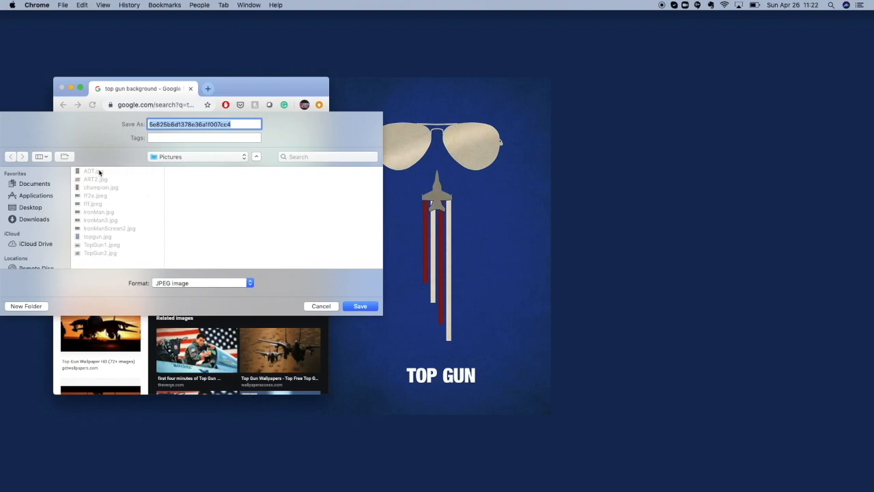
pyautogui.moveTo(317, 315)
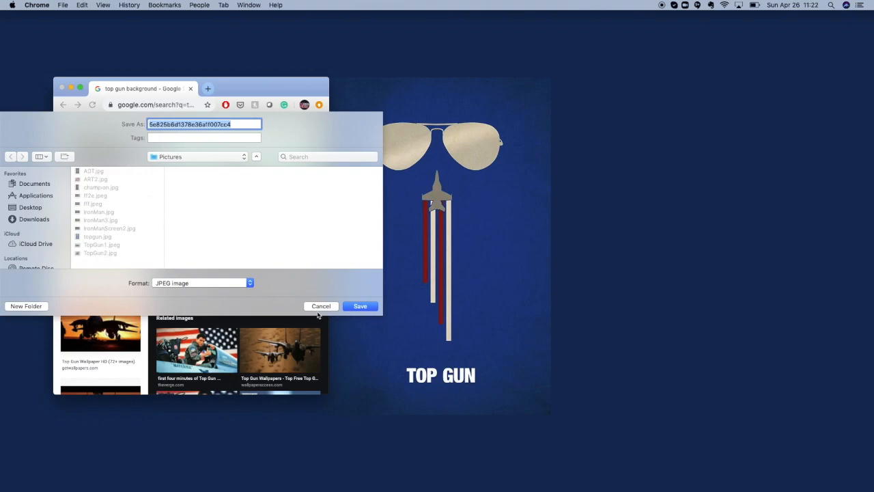
pyautogui.click(321, 305)
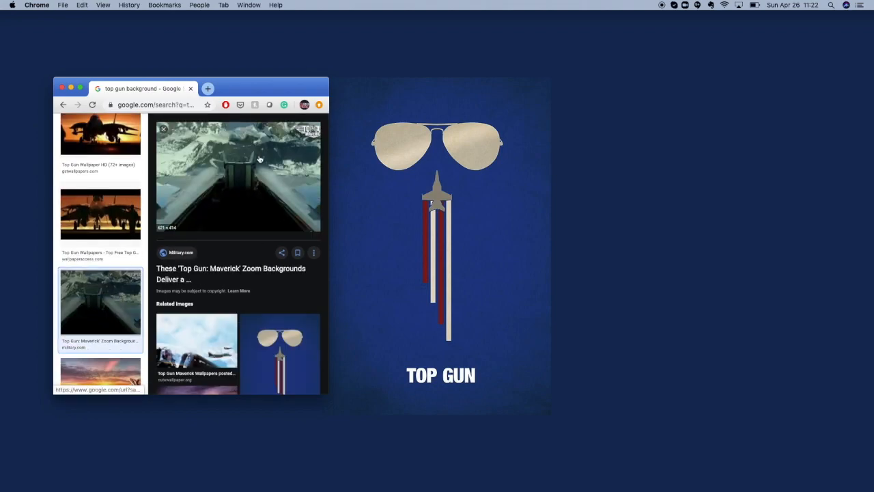
pyautogui.moveTo(304, 239)
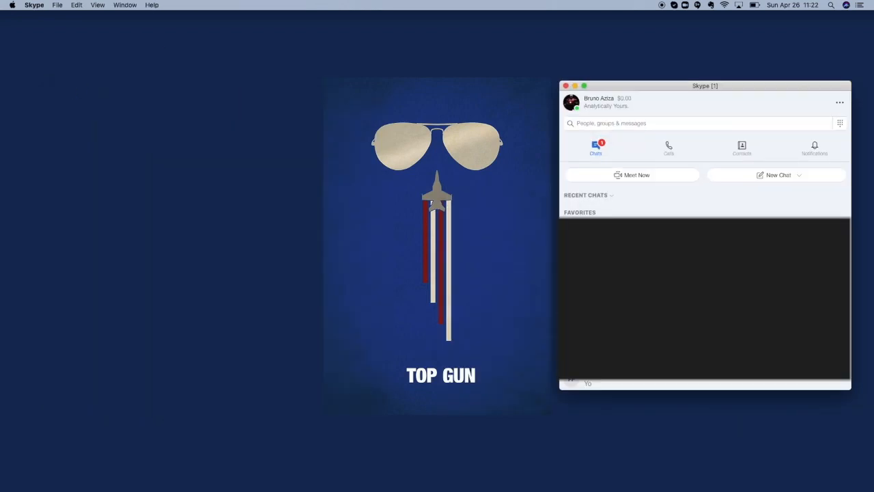
# Open Skype Settings from the profile menu to reach Audio & Video
pyautogui.click(571, 102)
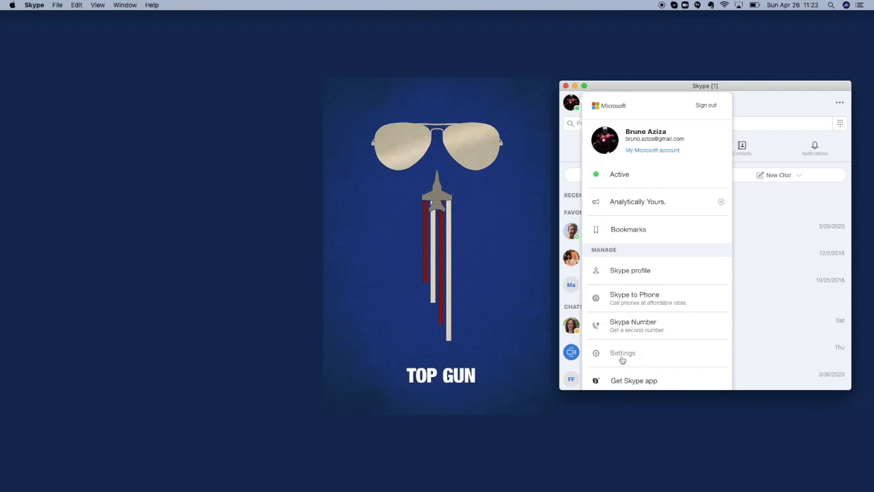
pyautogui.click(621, 353)
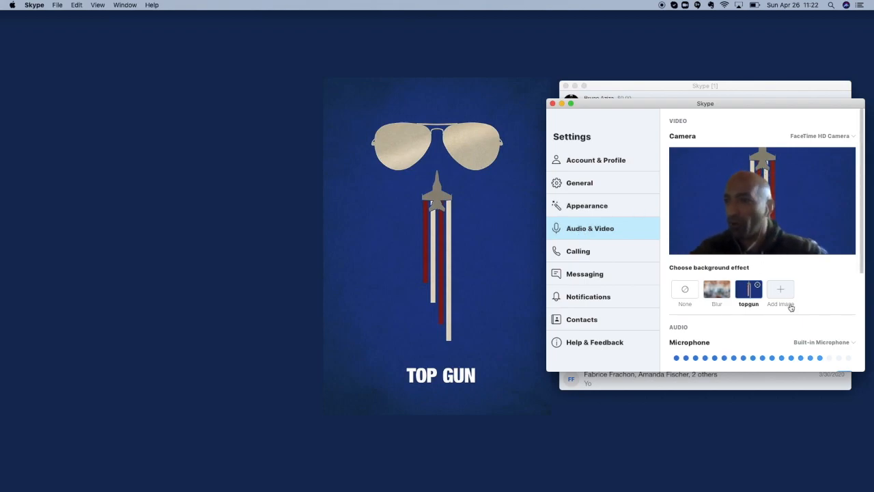
# Add TopGun1.jpeg and TopGun2.jpeg as background images, leaving TopGun2 applied
pyautogui.click(779, 289)
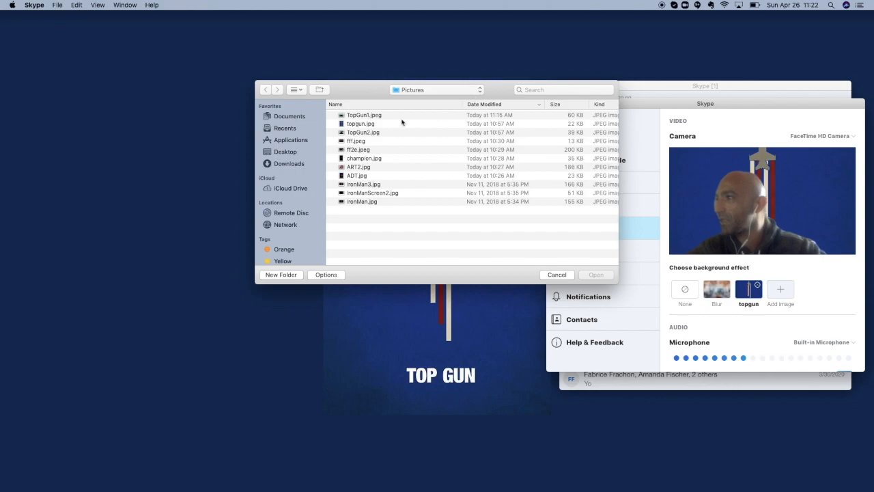
pyautogui.click(364, 114)
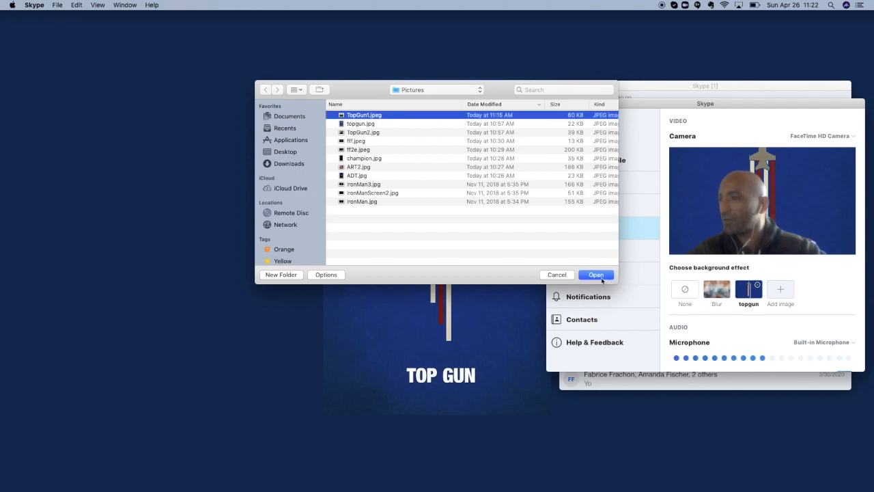
pyautogui.click(594, 274)
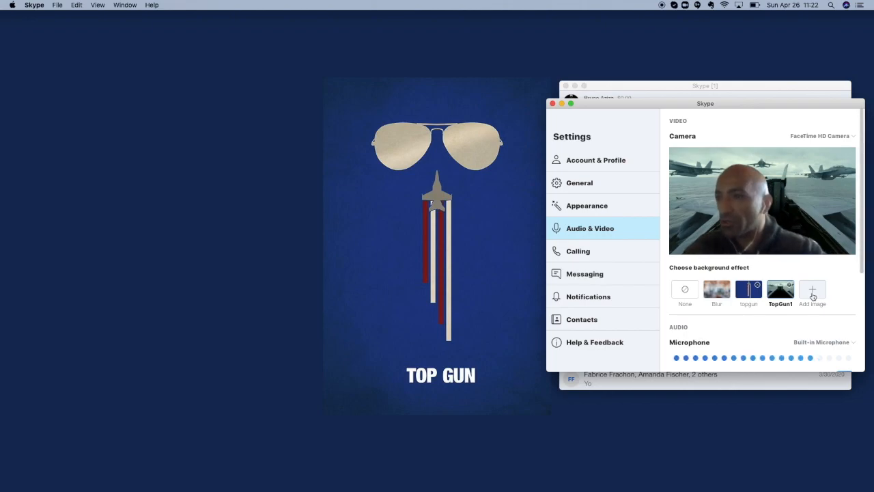
pyautogui.click(812, 289)
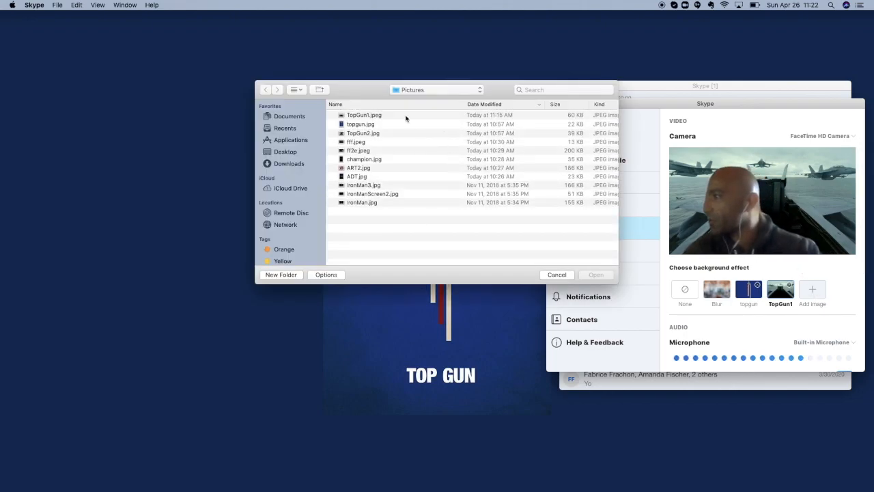
pyautogui.click(596, 274)
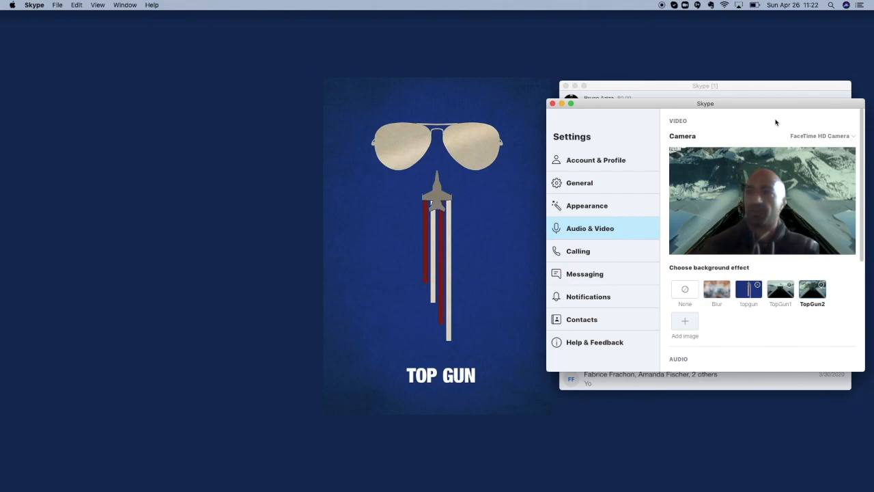